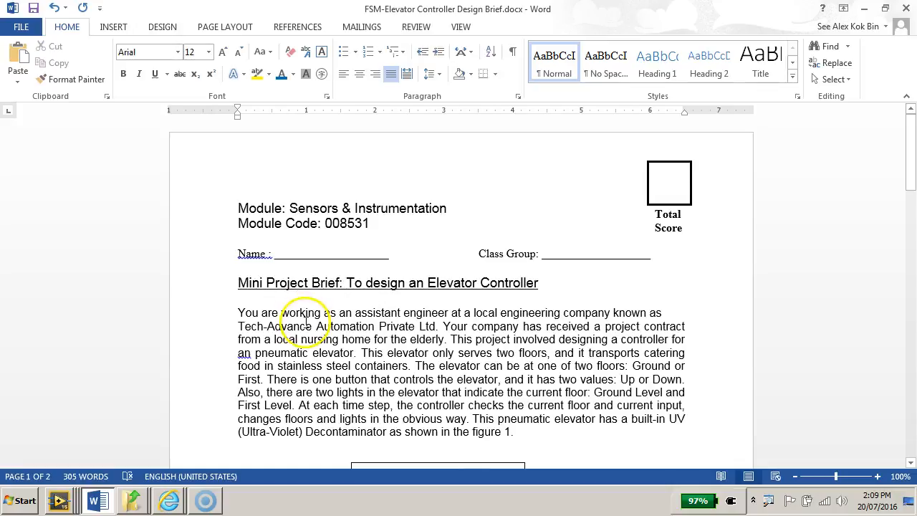
Step: Scroll through the Mini Project Brief paragraph to the top of Figure 1
scroll(down, 3)
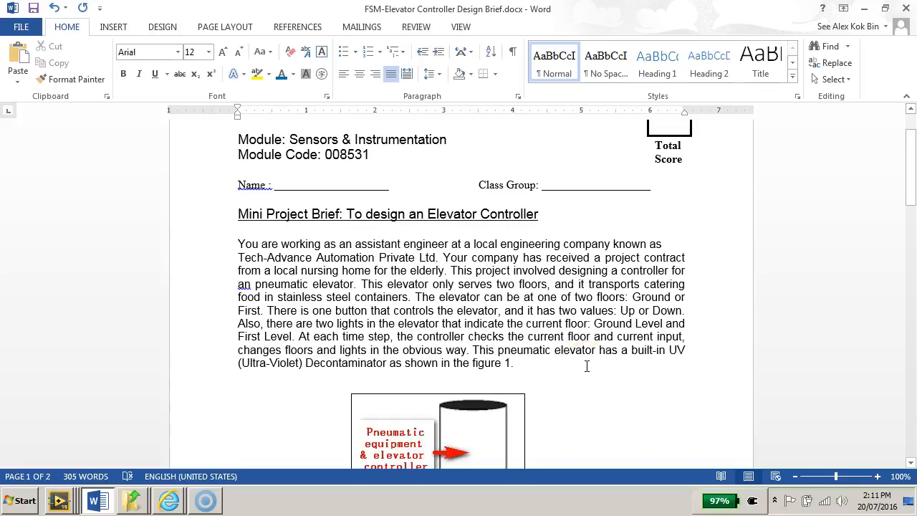
mouse_move(584, 378)
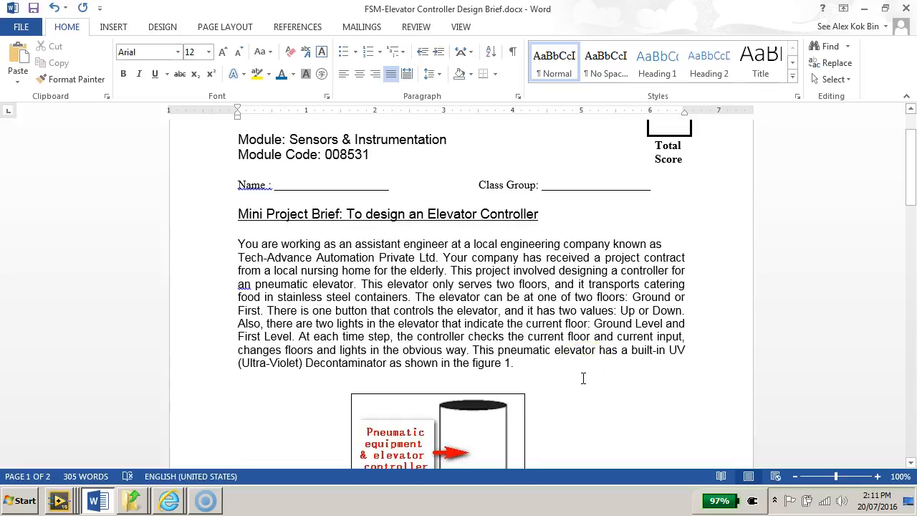
Step: Scroll to the Figure 1 labels: pneumatic equipment, first floor, UV device and ground floor
scroll(down, 3)
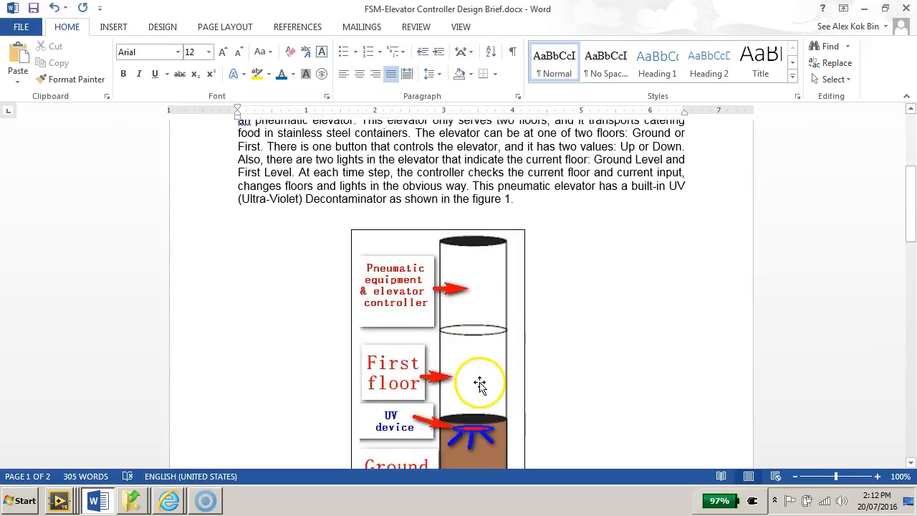
scroll(down, 3)
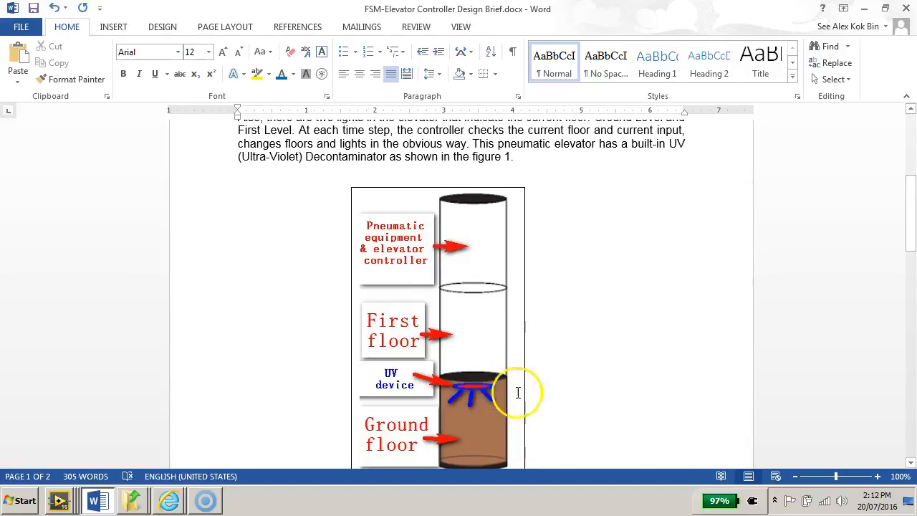
mouse_move(505, 429)
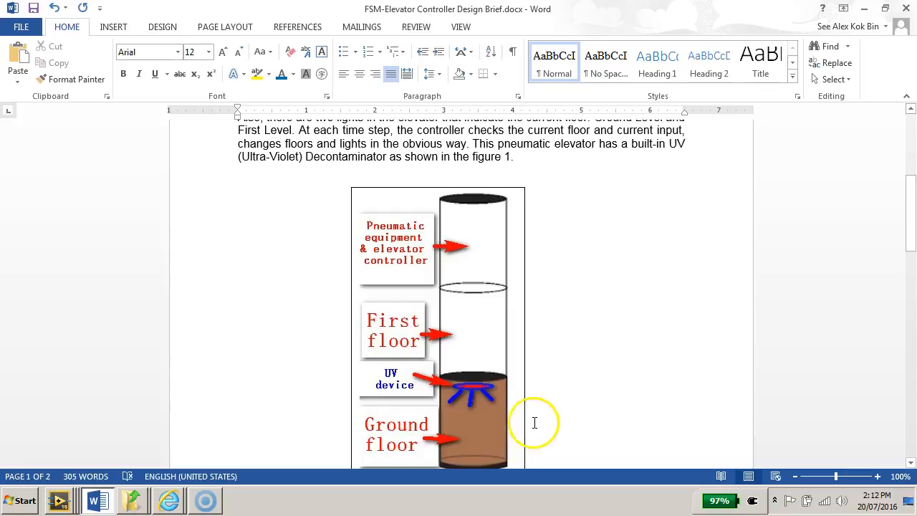
mouse_move(506, 413)
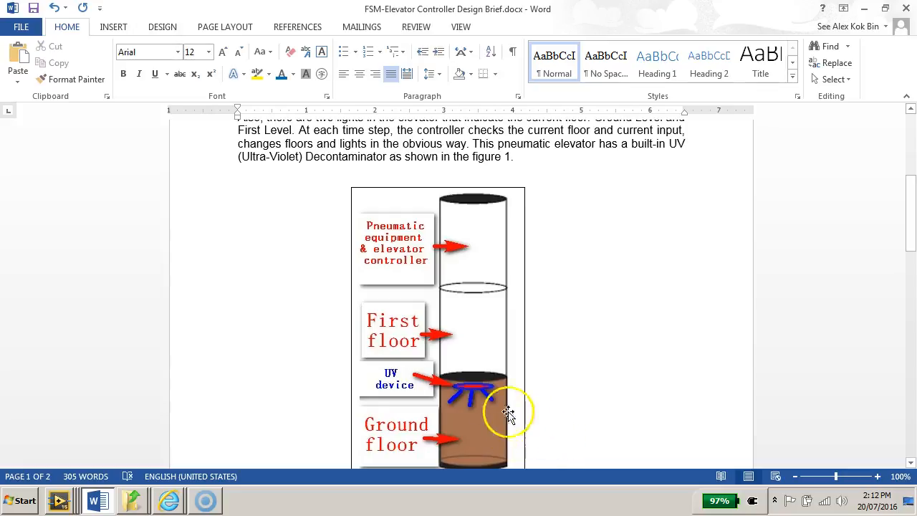
Step: Scroll past Figure 1 to the page 2 list of LabVIEW front panel controls and indicators
scroll(down, 3)
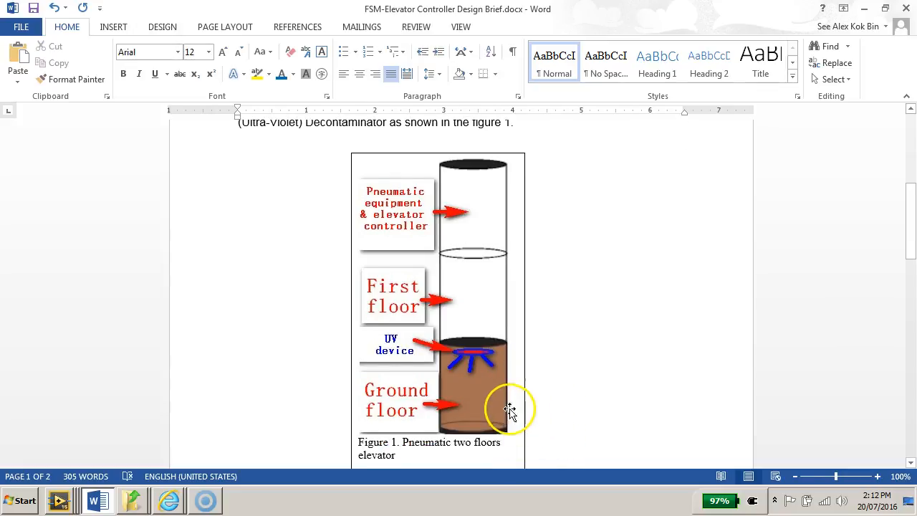
scroll(down, 3)
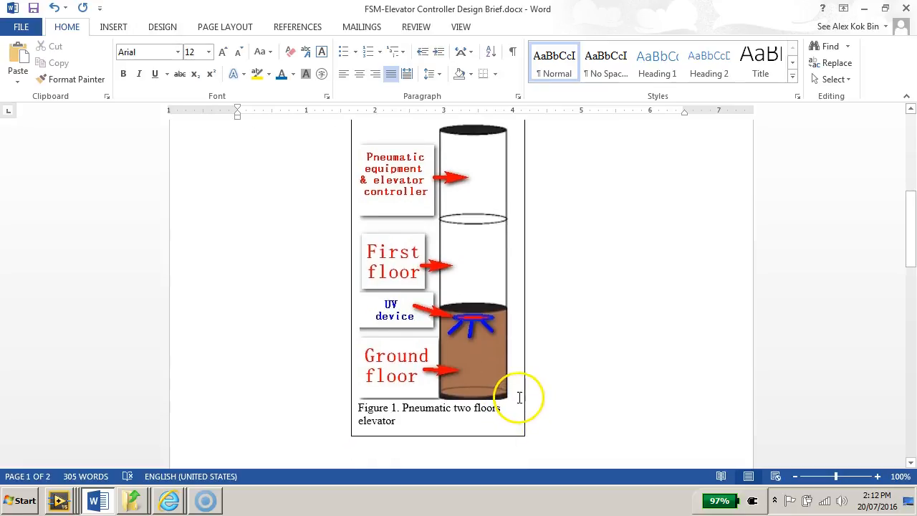
scroll(down, 3)
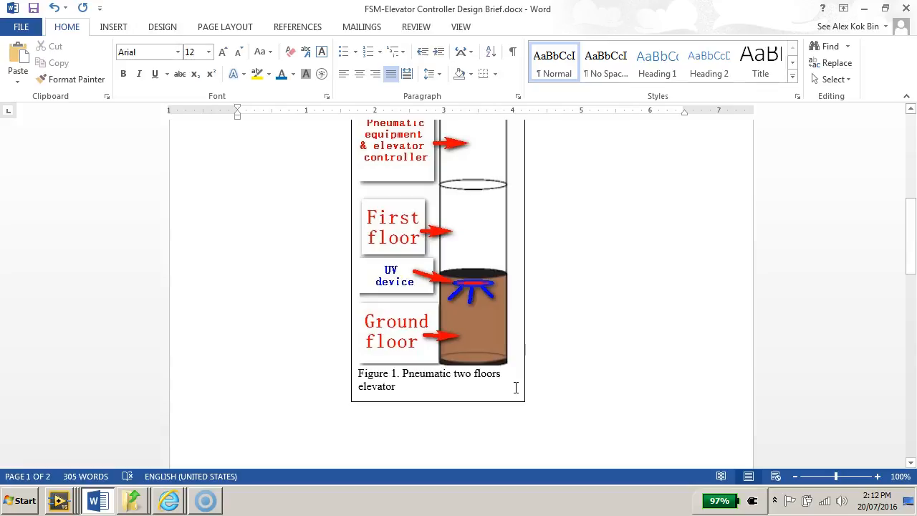
mouse_move(548, 387)
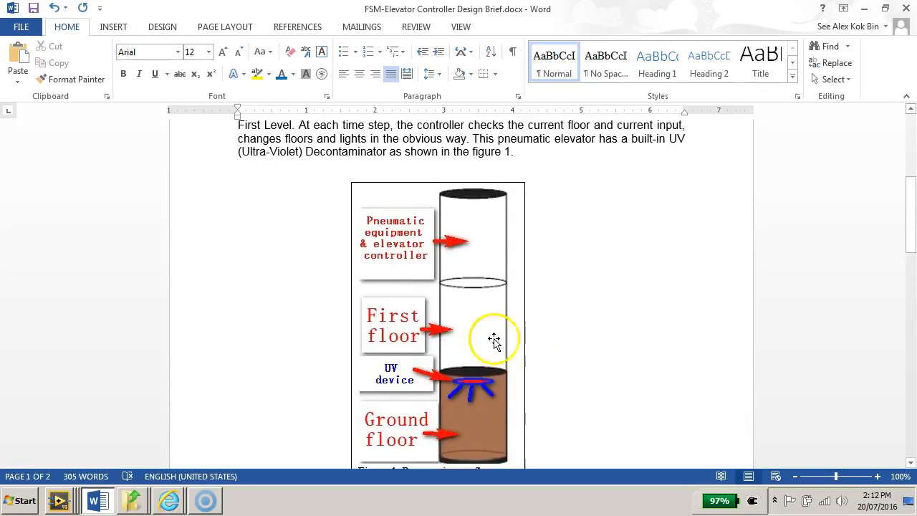
scroll(down, 3)
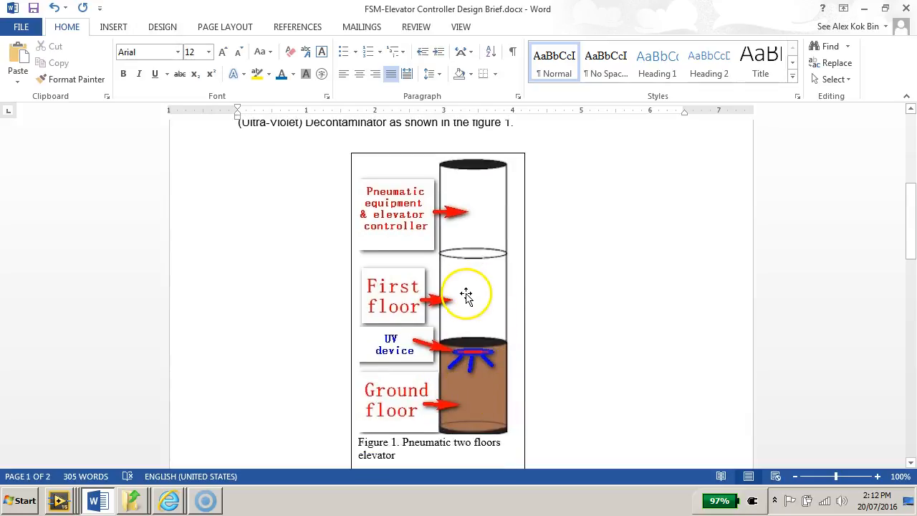
drag(466, 294, 487, 323)
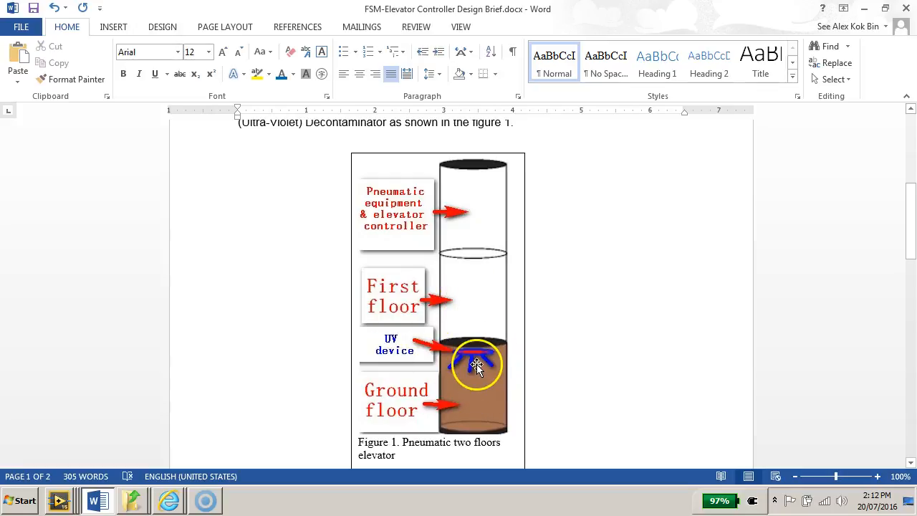
scroll(down, 3)
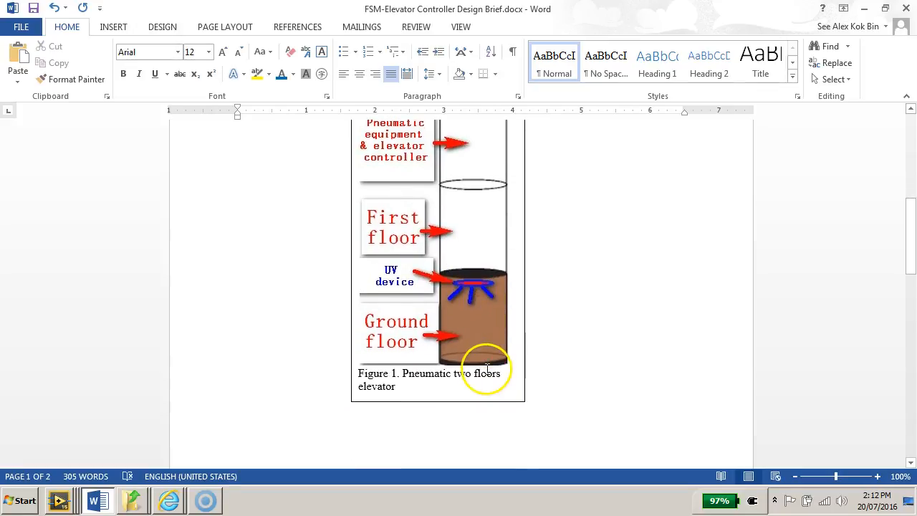
scroll(down, 3)
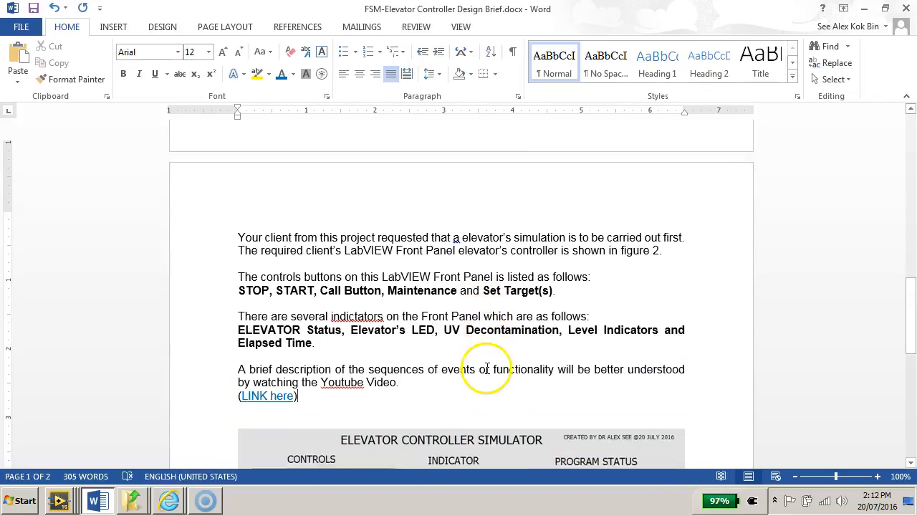
scroll(down, 3)
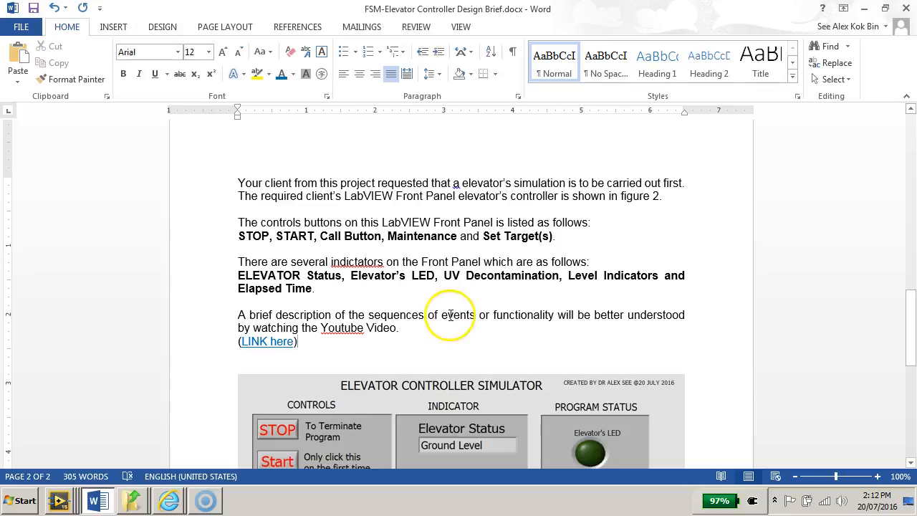
mouse_move(473, 207)
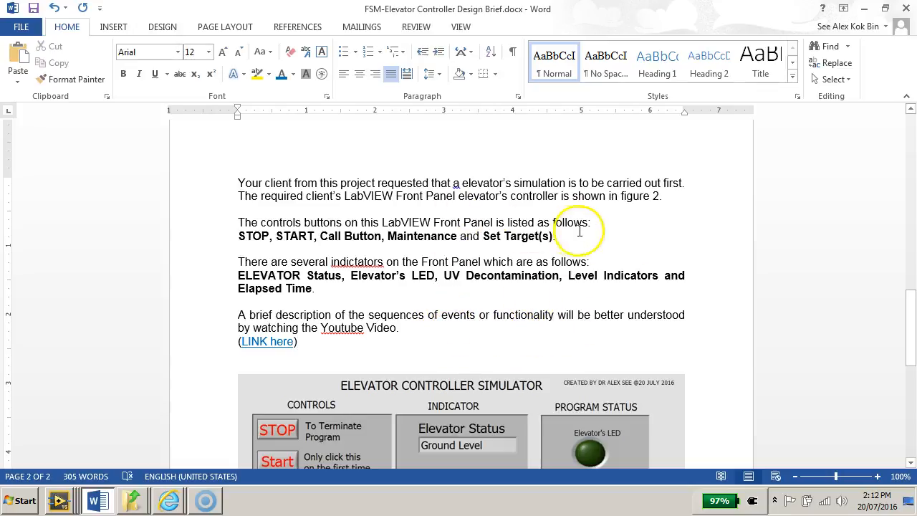
scroll(down, 3)
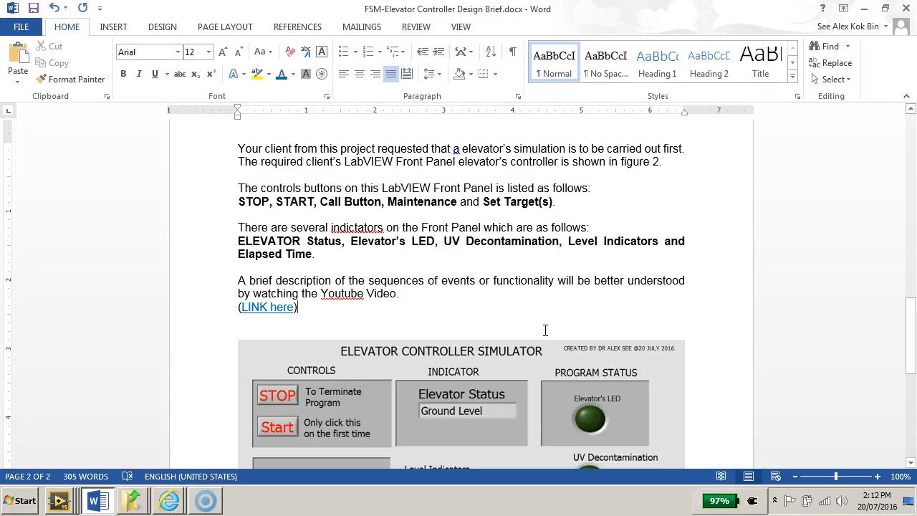
scroll(down, 3)
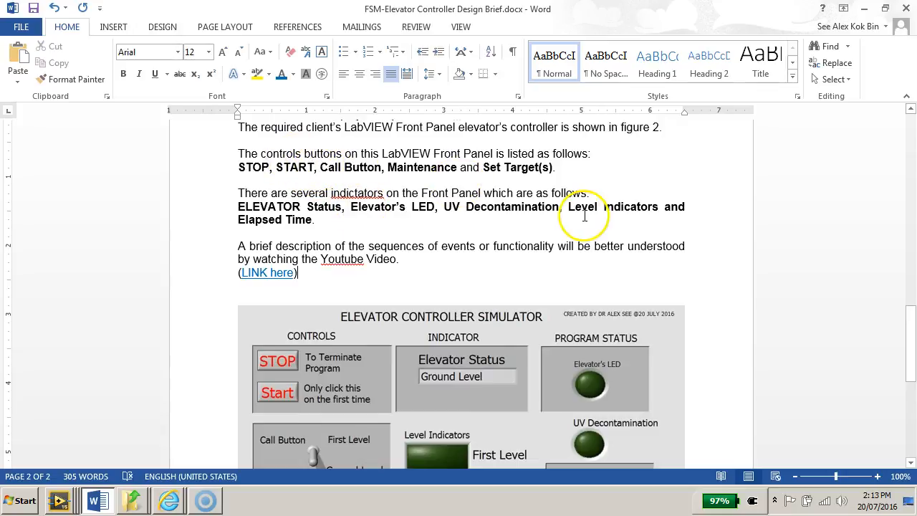
scroll(down, 3)
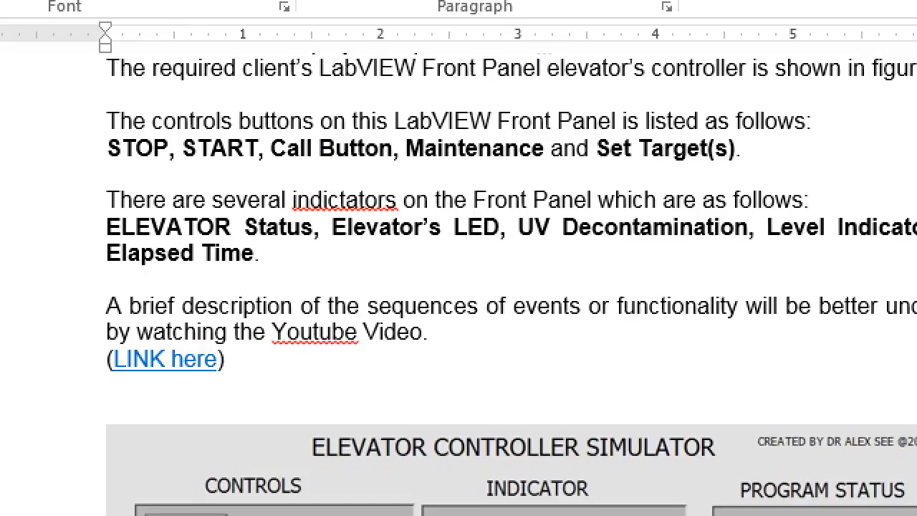
scroll(down, 3)
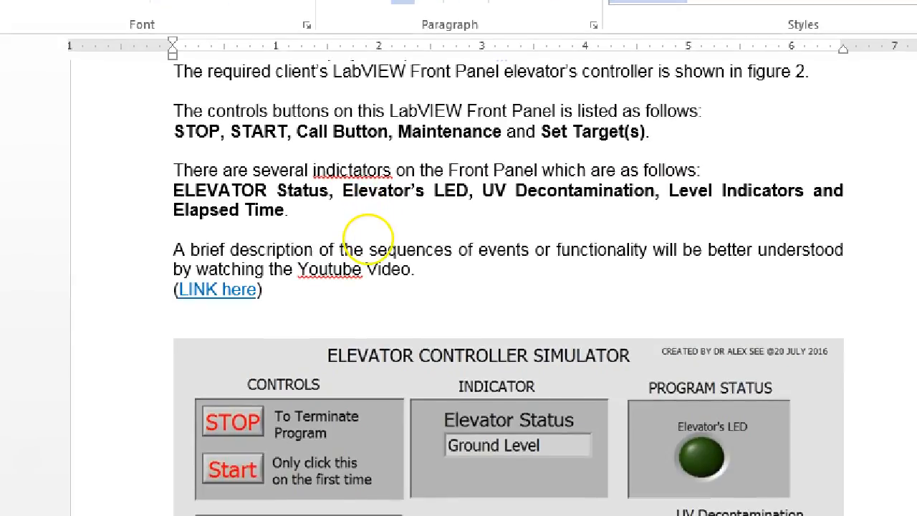
scroll(down, 3)
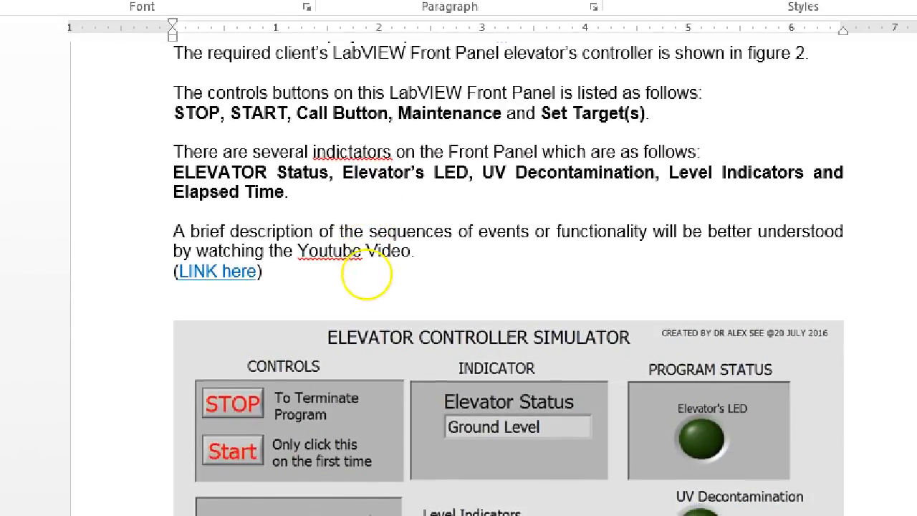
scroll(down, 3)
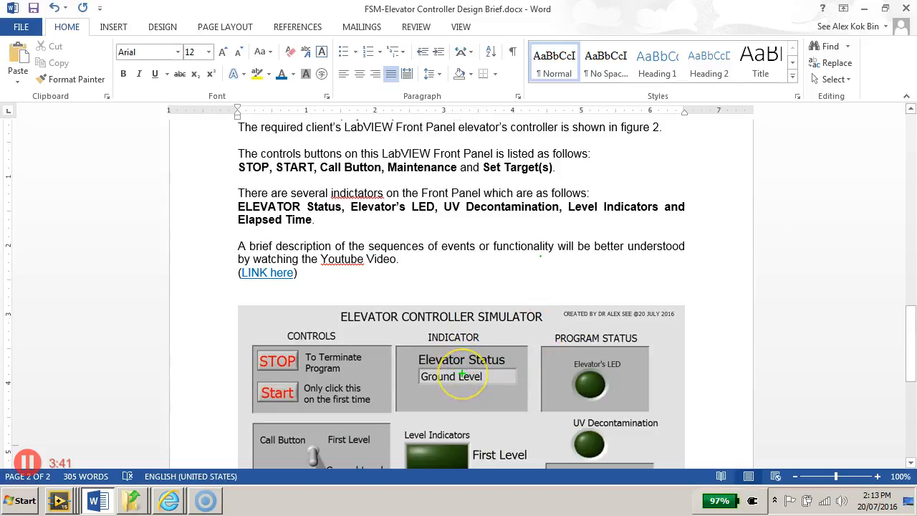
mouse_move(561, 373)
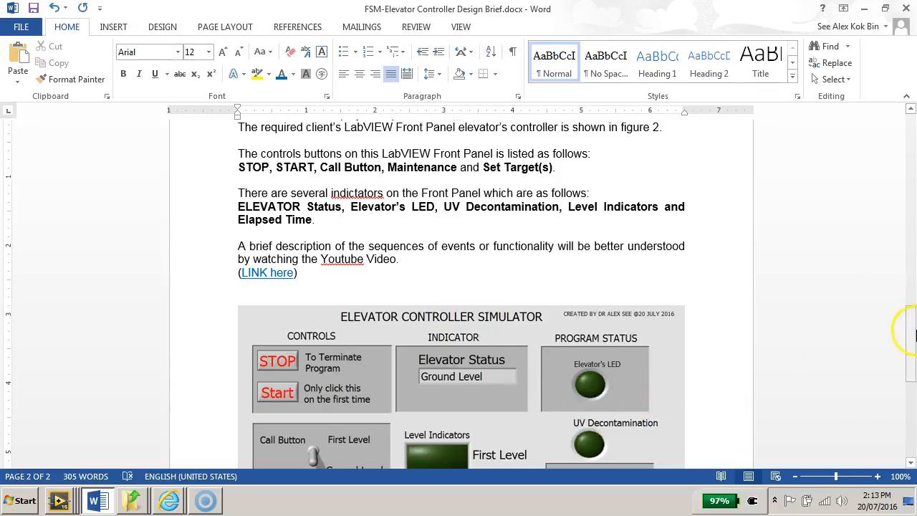
Step: Scroll to the full Figure 2 simulator front panel and the state-machine task beneath it
scroll(down, 3)
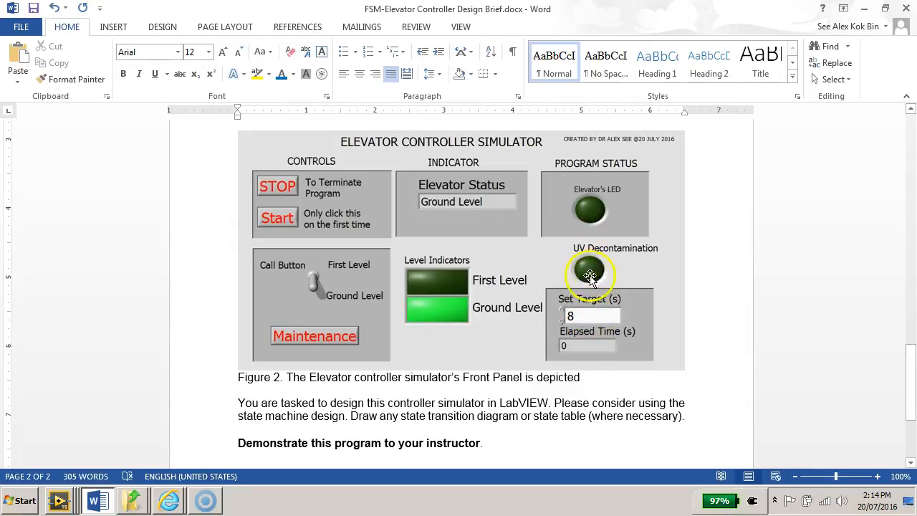
mouse_move(521, 324)
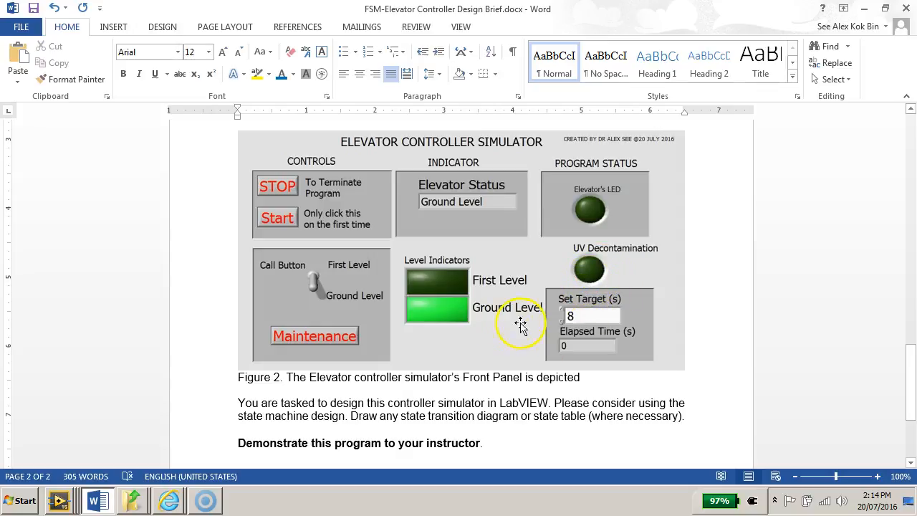
mouse_move(318, 199)
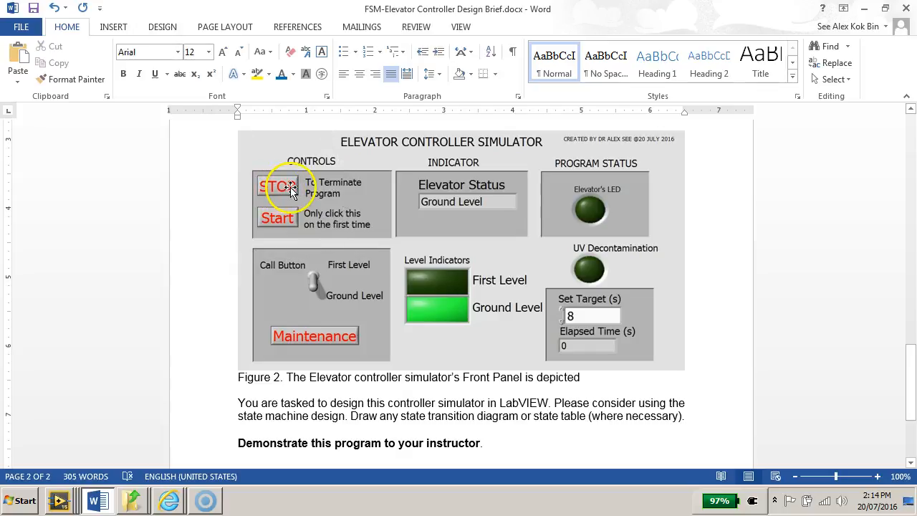
mouse_move(294, 192)
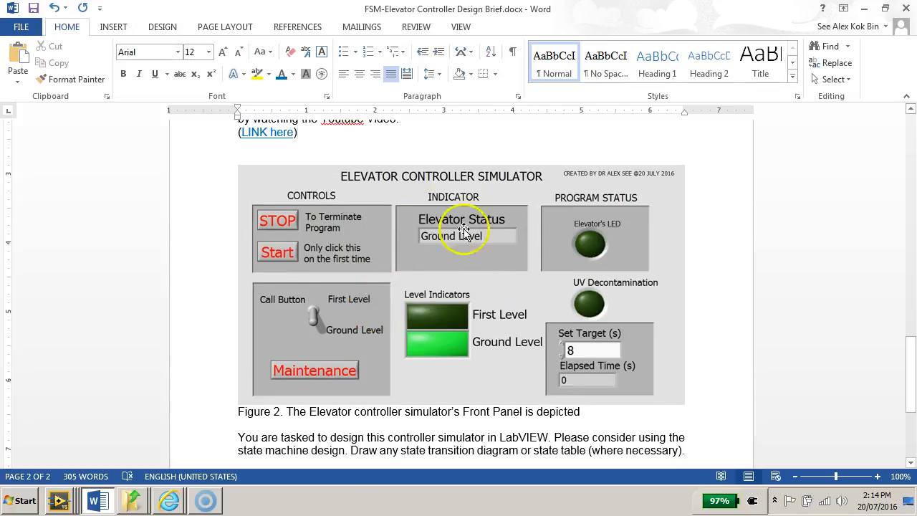
mouse_move(293, 260)
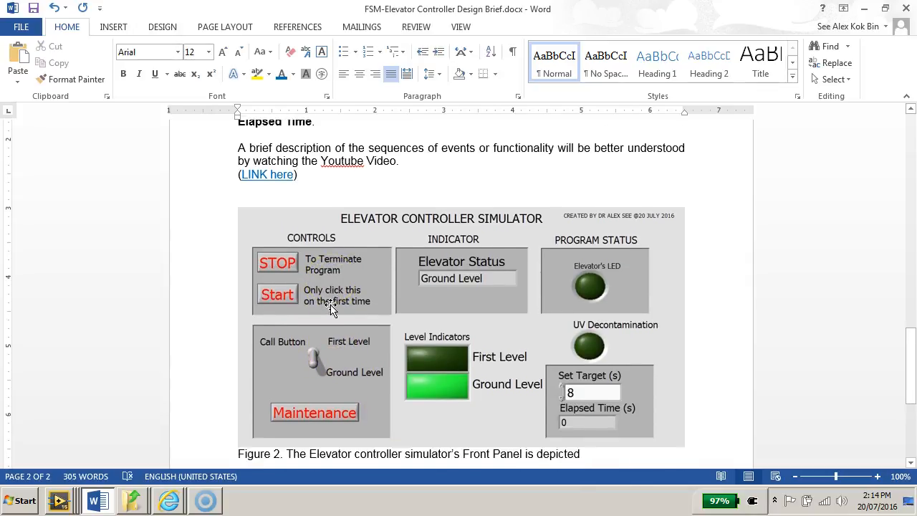
scroll(down, 3)
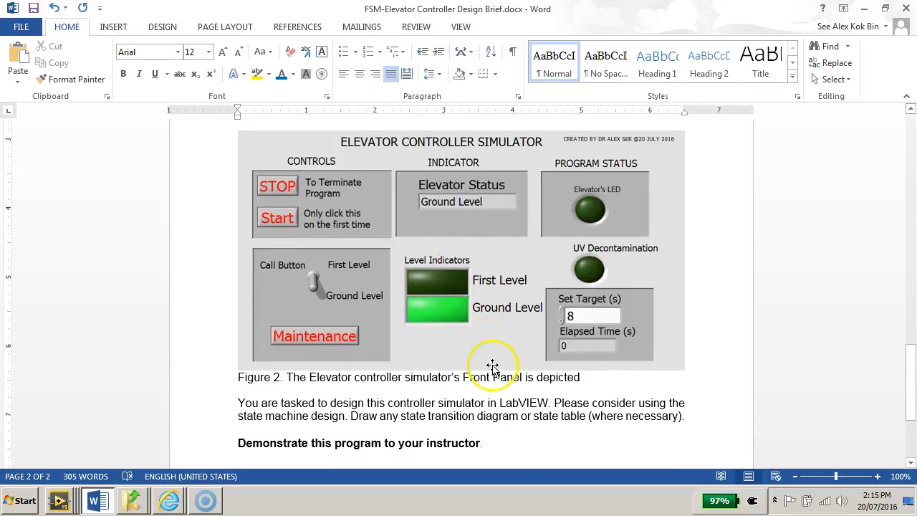
scroll(down, 3)
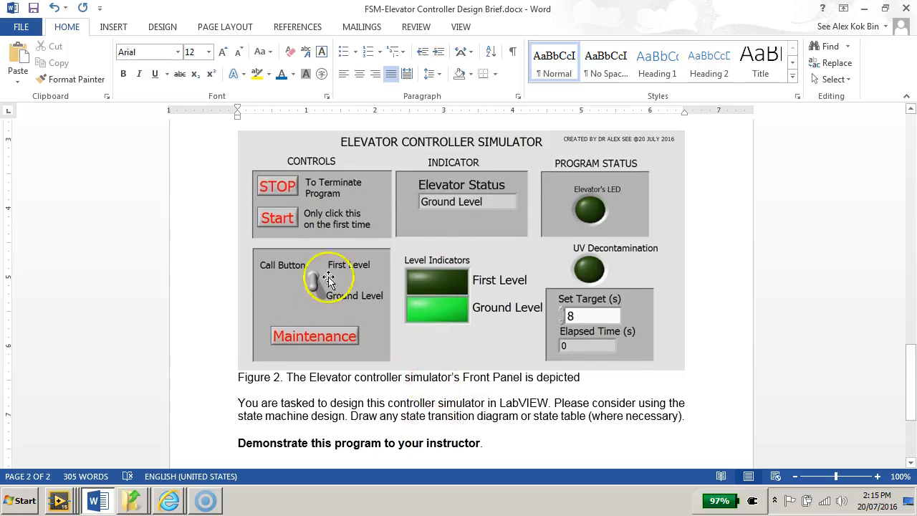
mouse_move(247, 376)
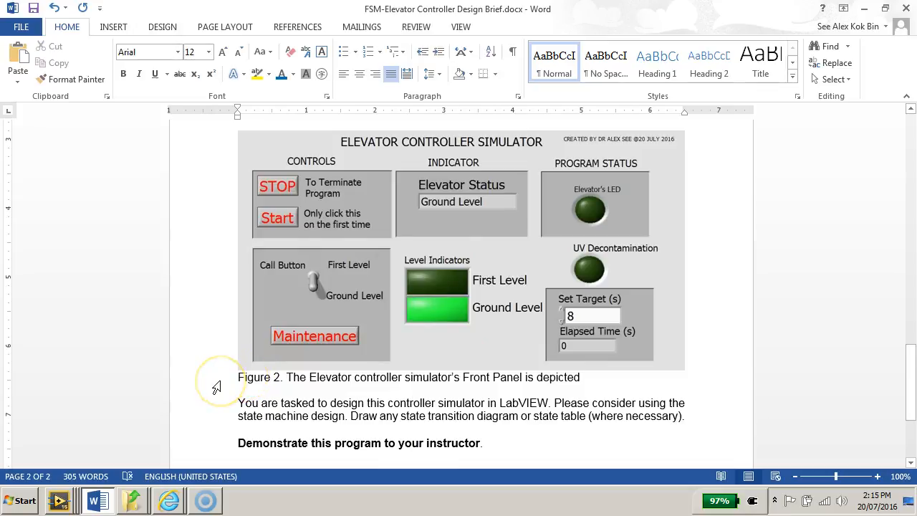
mouse_move(205, 396)
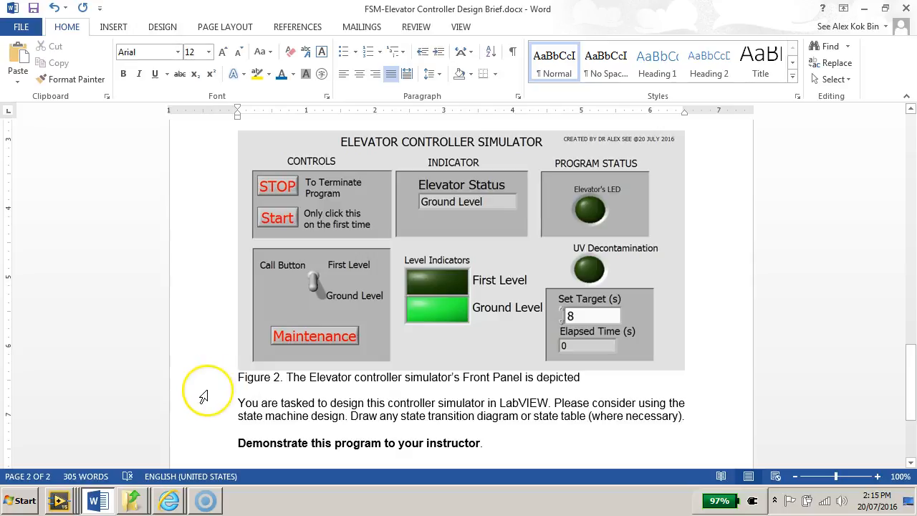
mouse_move(74, 435)
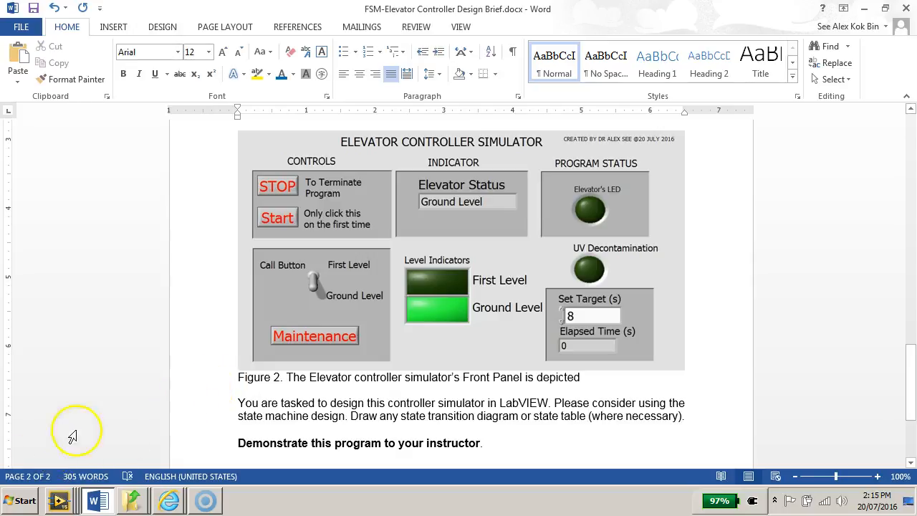